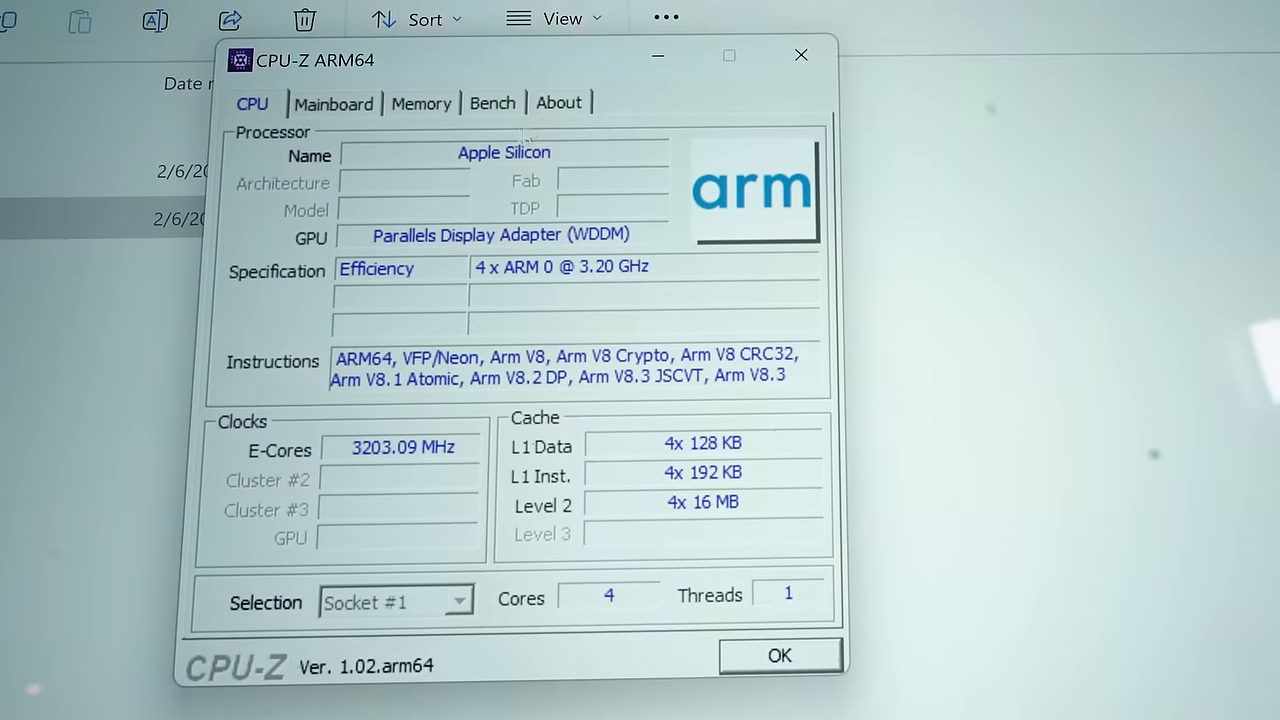
Step: Open the Bench tab to display the single-thread and multi-thread benchmark scores
left_click(492, 102)
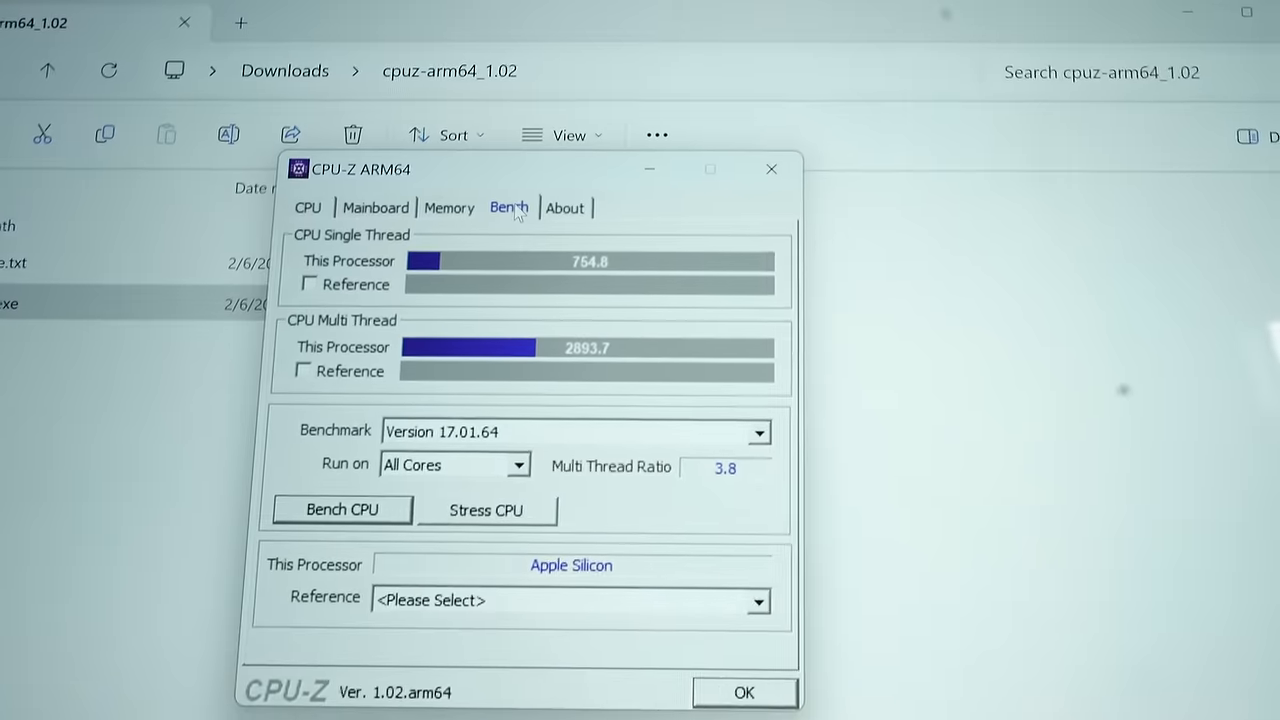